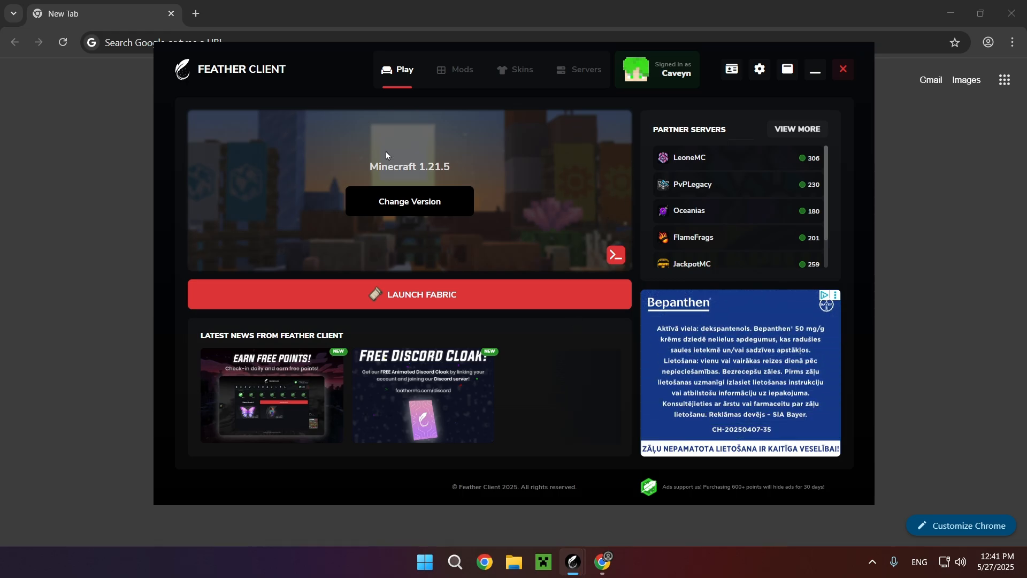
# - Search Google for 'modrinth' from the Chrome address bar
pyautogui.click(842, 69)
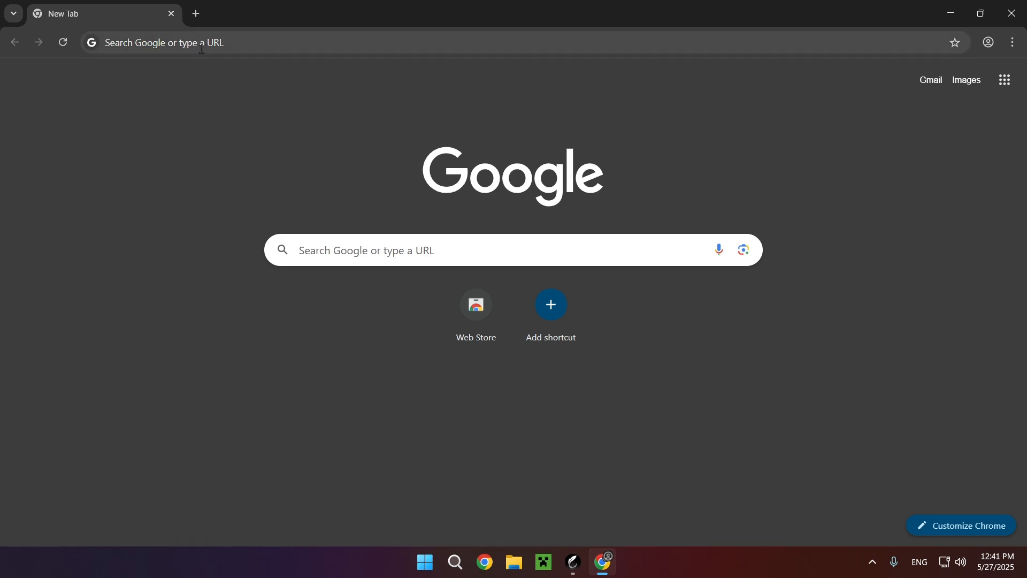
pyautogui.write('M')
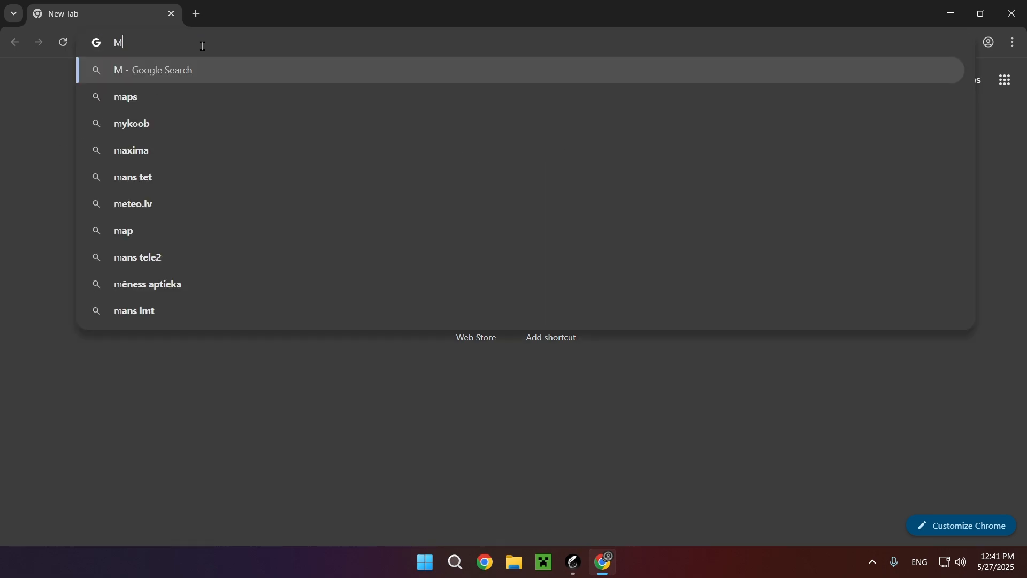
pyautogui.write('modrinth')
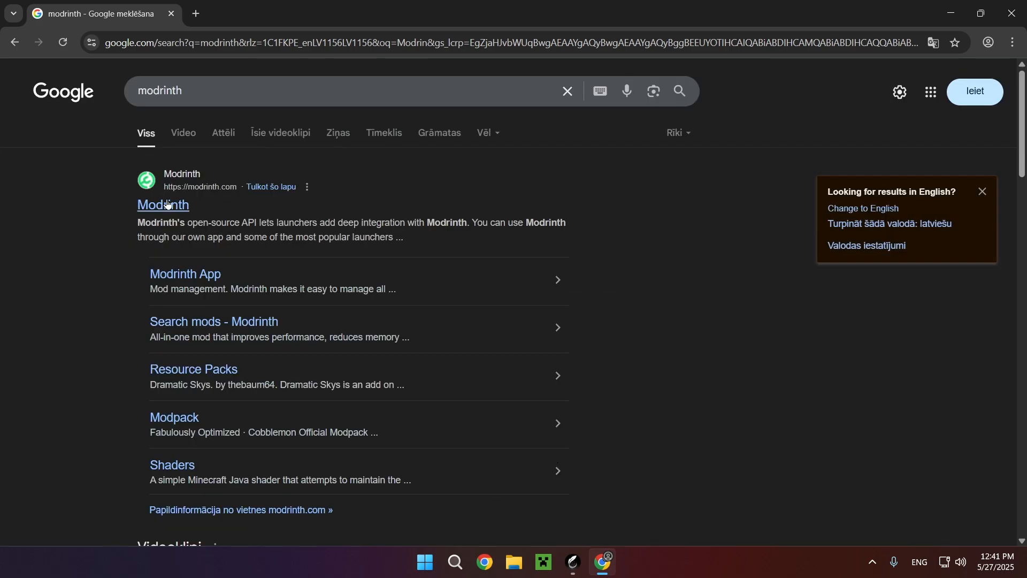
# - Open the Modrinth site and go to the Sodium mod page
pyautogui.click(163, 205)
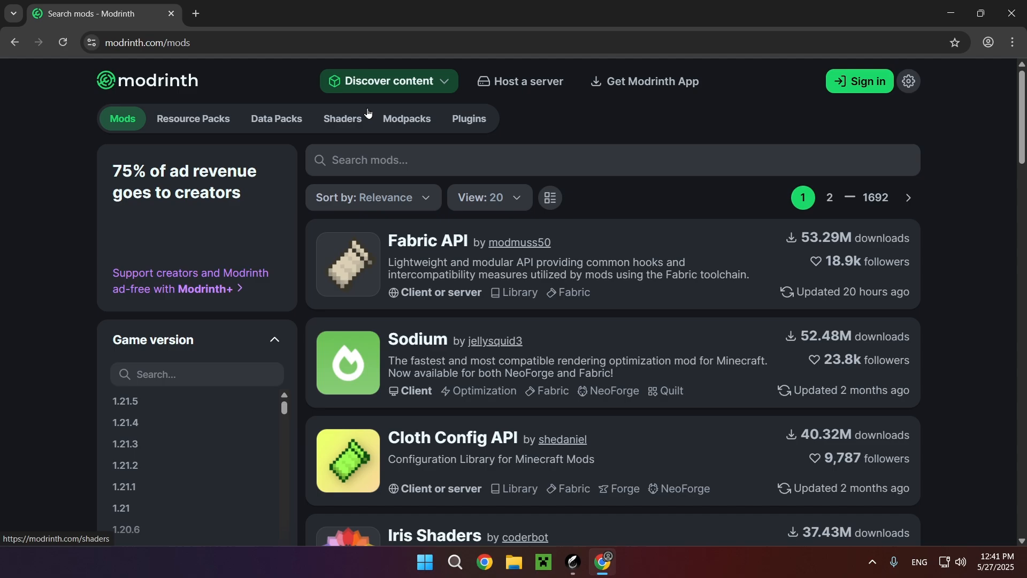
pyautogui.scroll(-3)
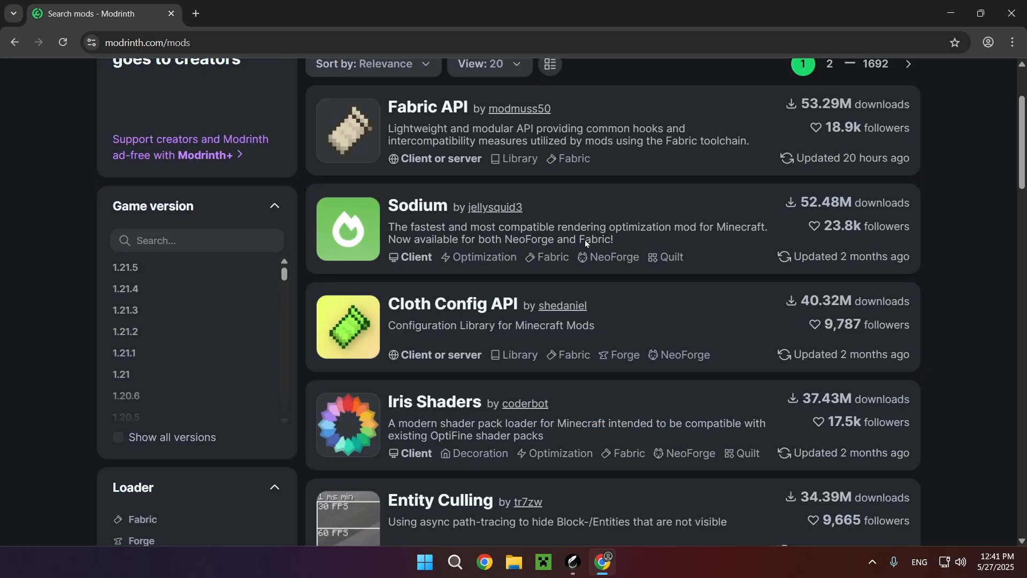
pyautogui.click(417, 205)
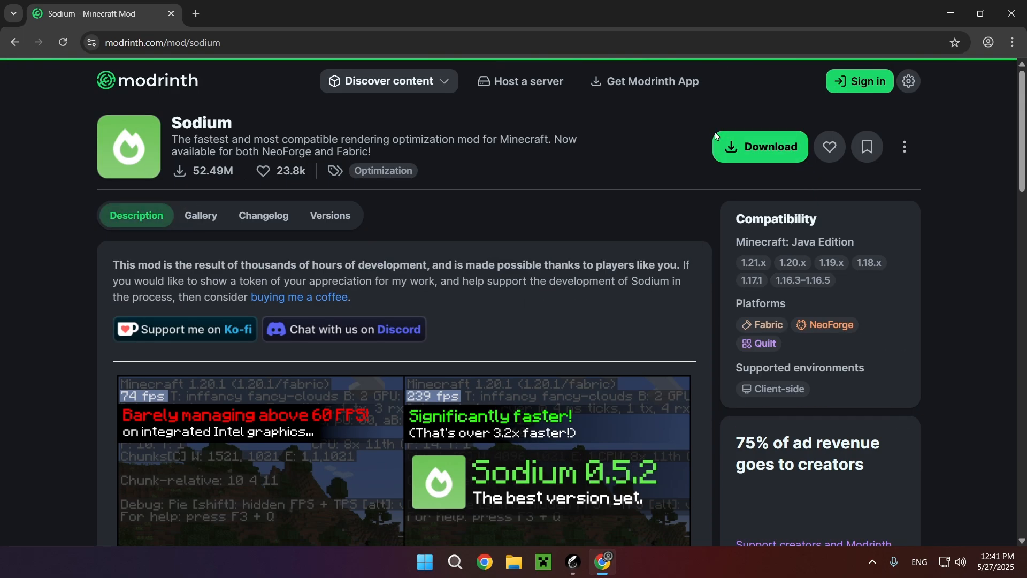
# - Download Sodium 0.6.13 for Minecraft 1.21.5 on Fabric
pyautogui.click(759, 146)
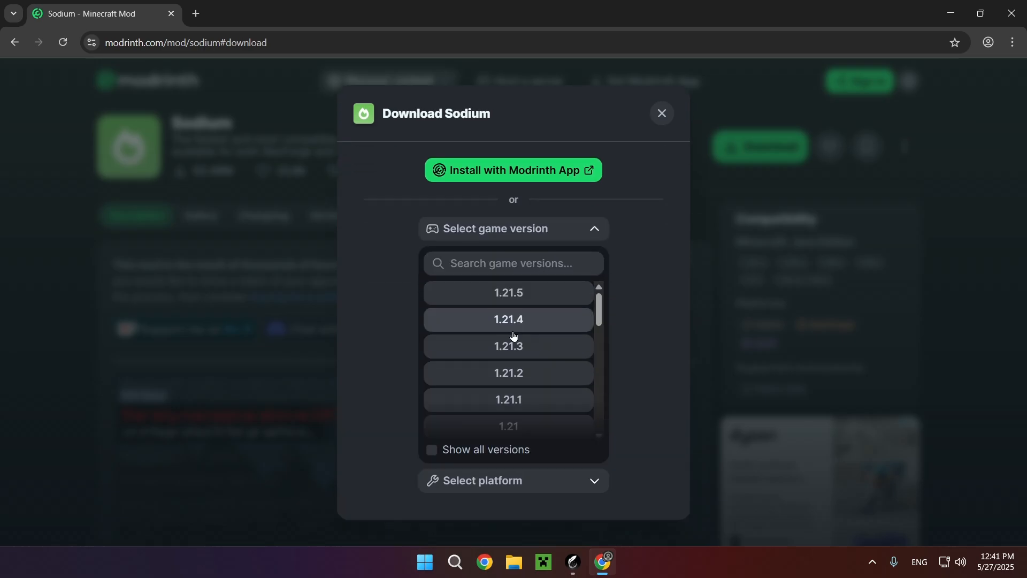
pyautogui.click(508, 292)
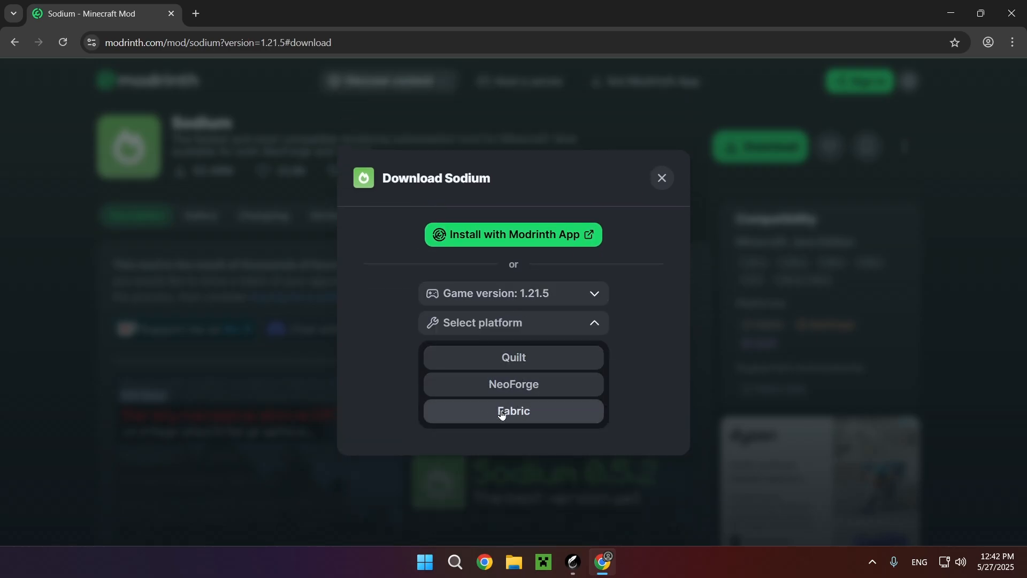
pyautogui.click(513, 411)
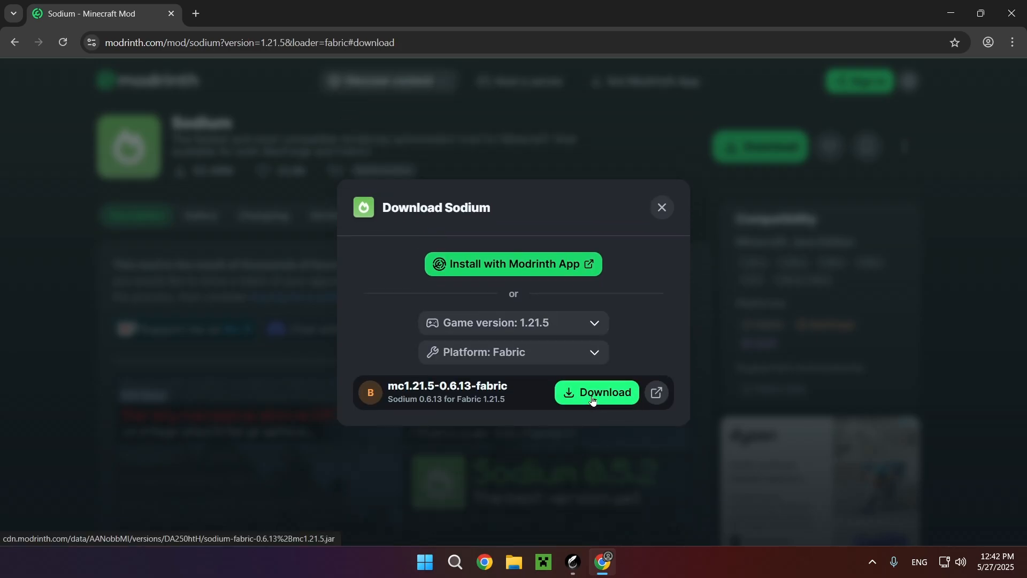
pyautogui.click(595, 392)
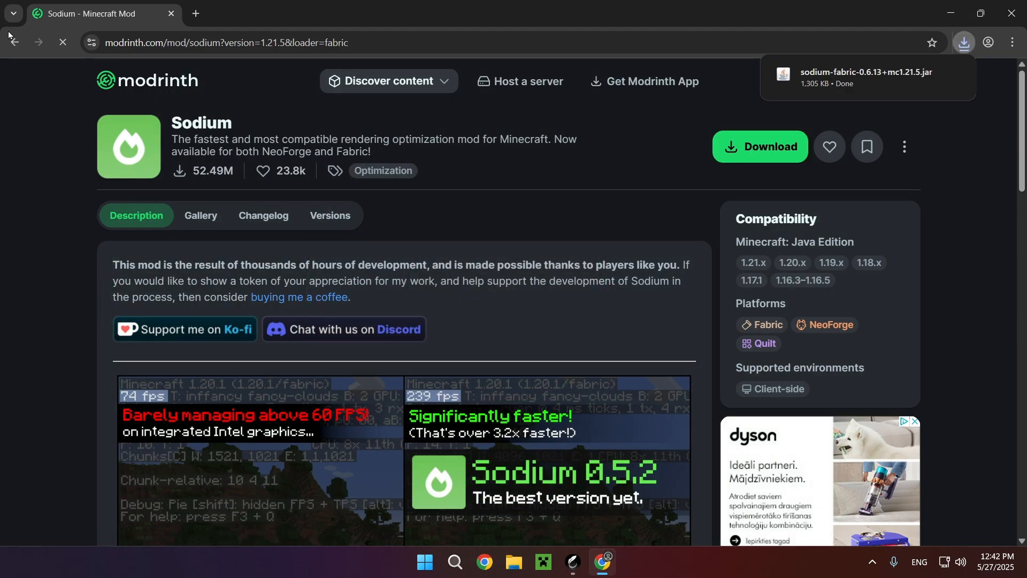
pyautogui.click(15, 41)
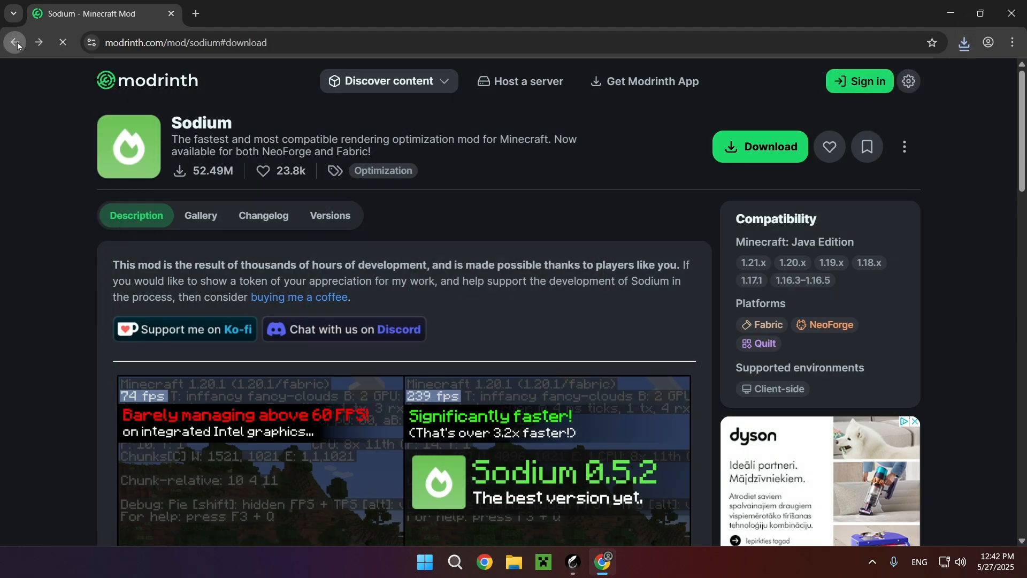
# - Open Iris Shaders and download version 1.8.11 for Minecraft 1.21.5 on Fabric
pyautogui.click(14, 43)
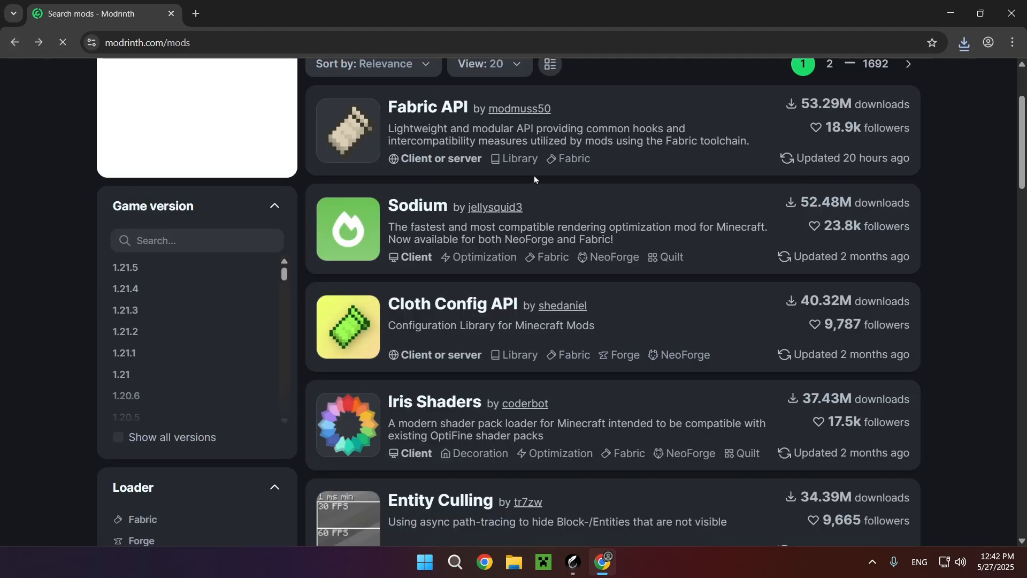
pyautogui.scroll(-3)
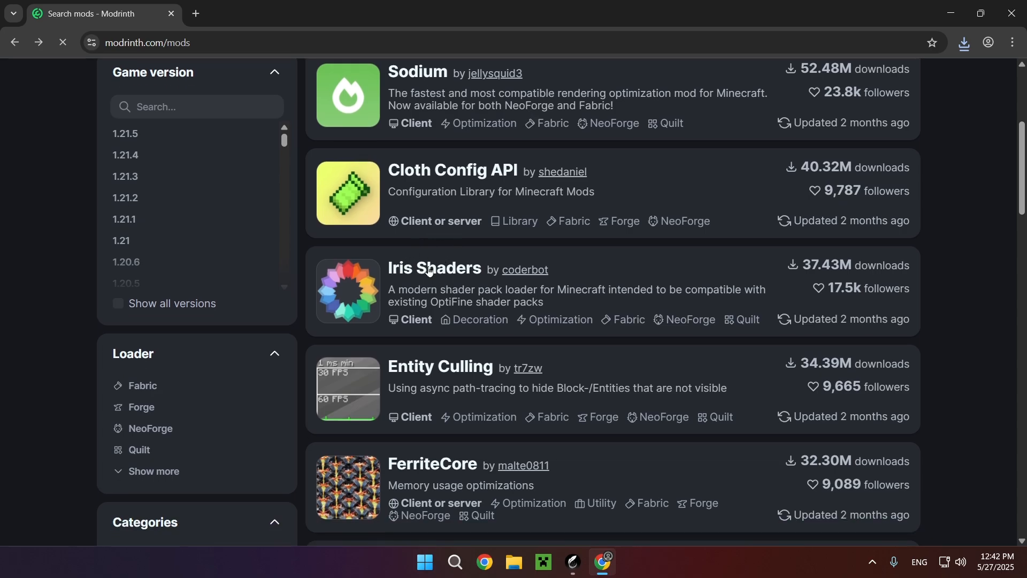
pyautogui.click(435, 269)
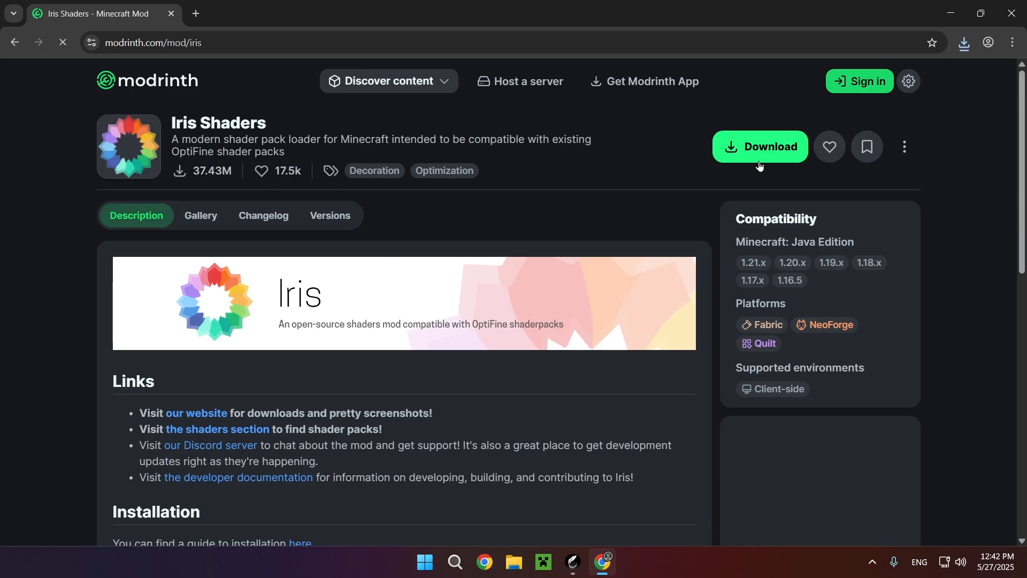
pyautogui.click(759, 146)
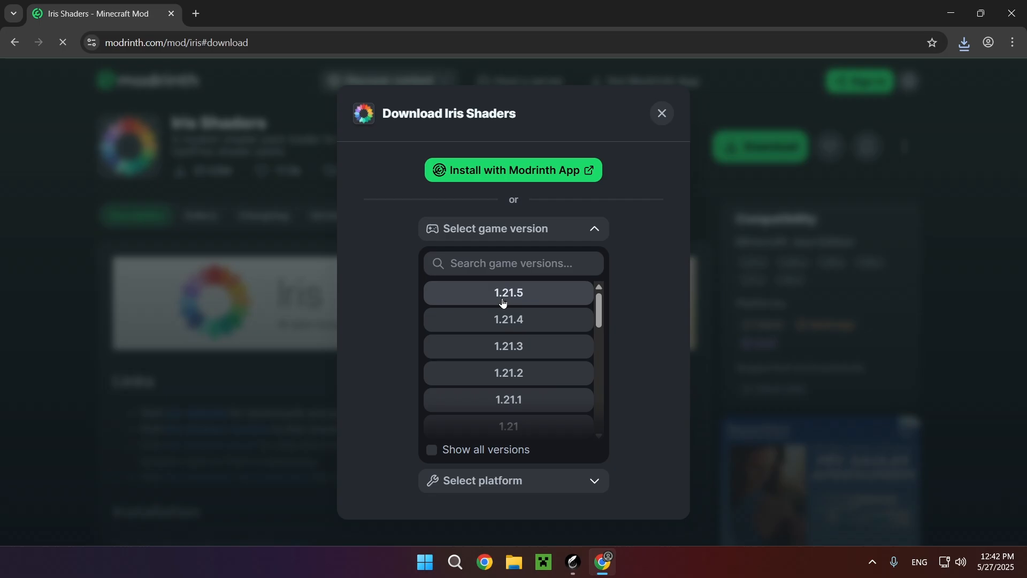
pyautogui.click(508, 292)
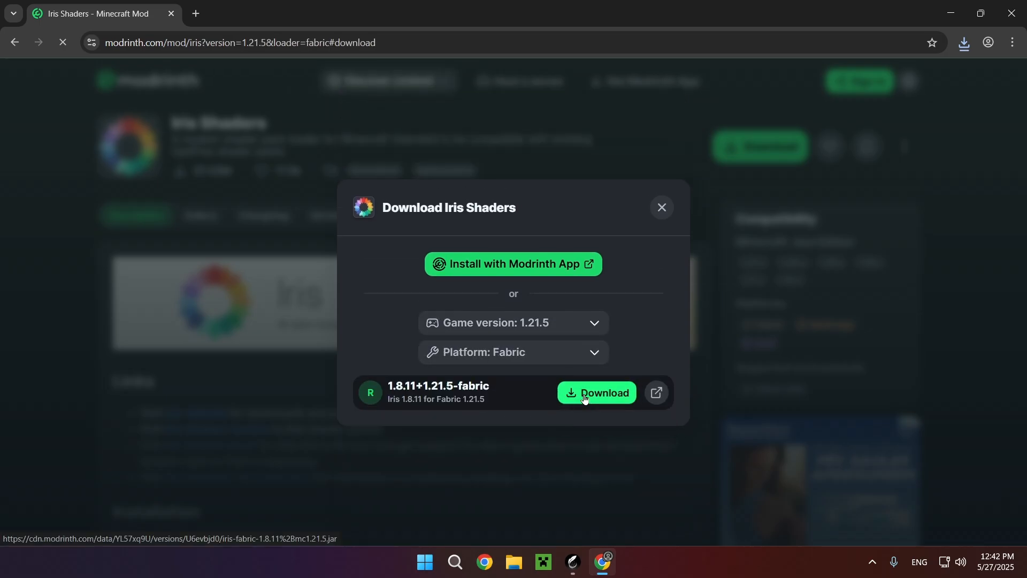
pyautogui.click(596, 392)
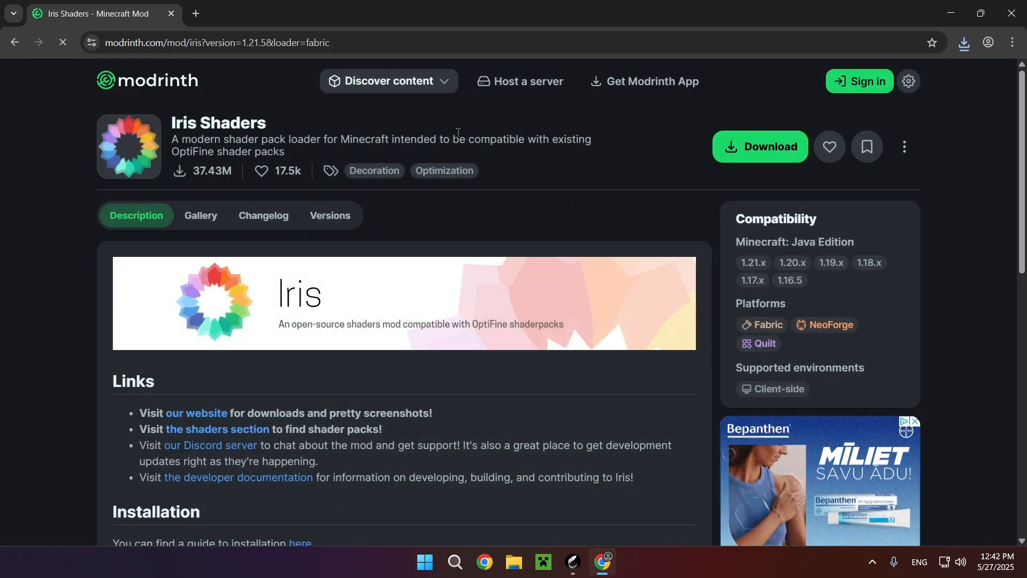
# - Browse the Shaders category on Modrinth and open the BSL Shaders page
pyautogui.click(389, 81)
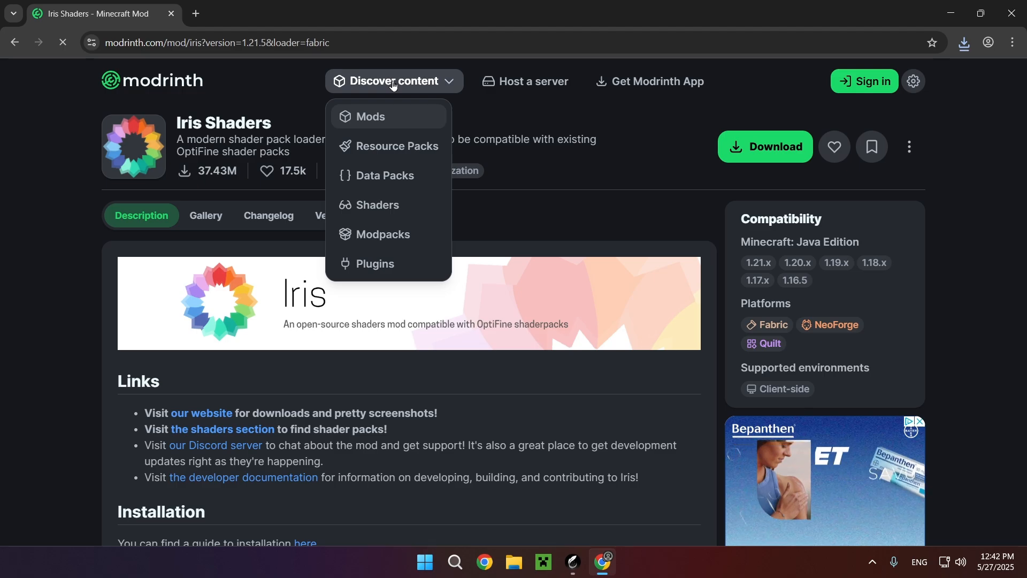
pyautogui.click(377, 205)
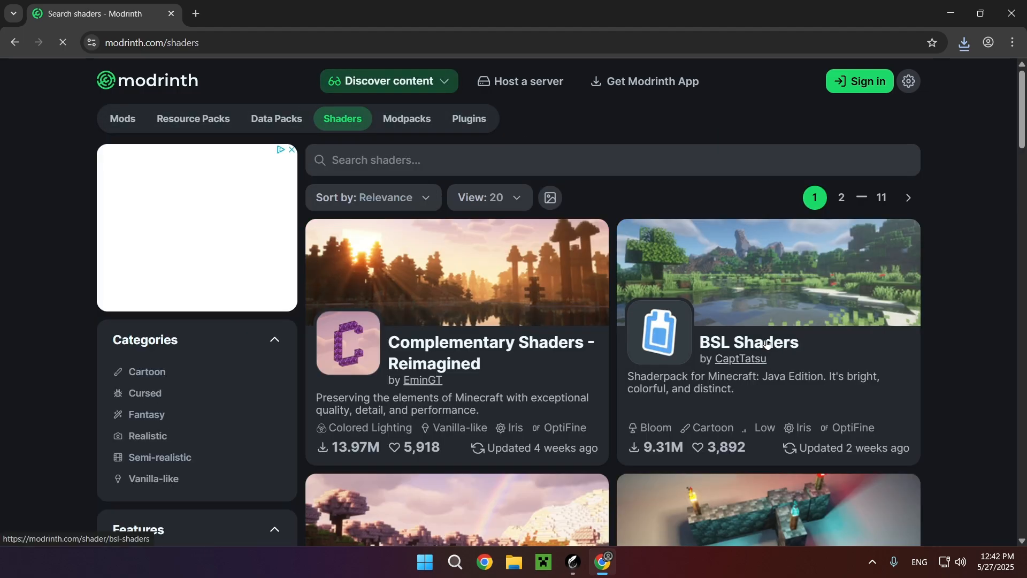
pyautogui.click(749, 342)
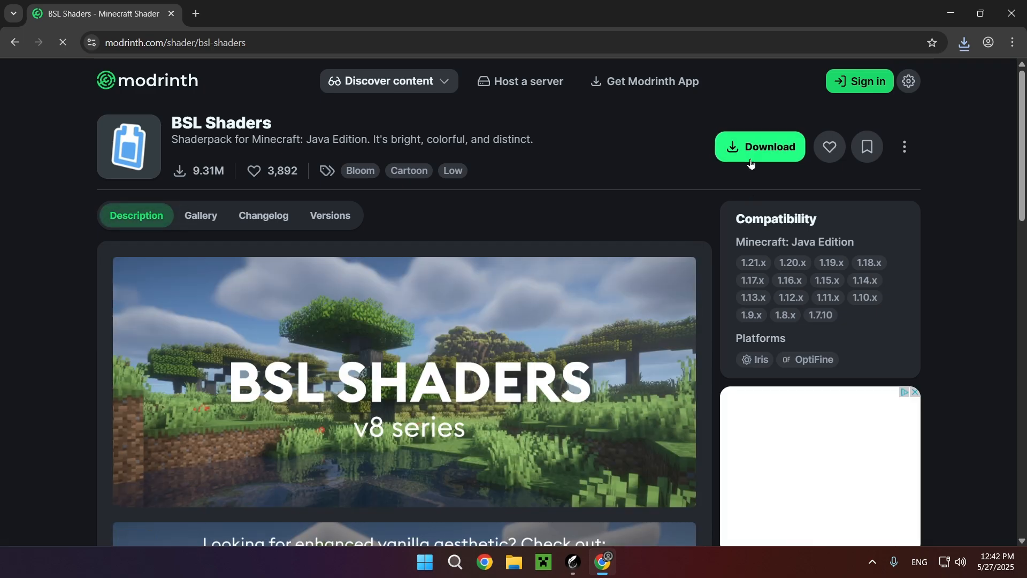
# - Download the BSL_v10.0.zip Iris shader pack, then bring up Feather Client
pyautogui.click(760, 146)
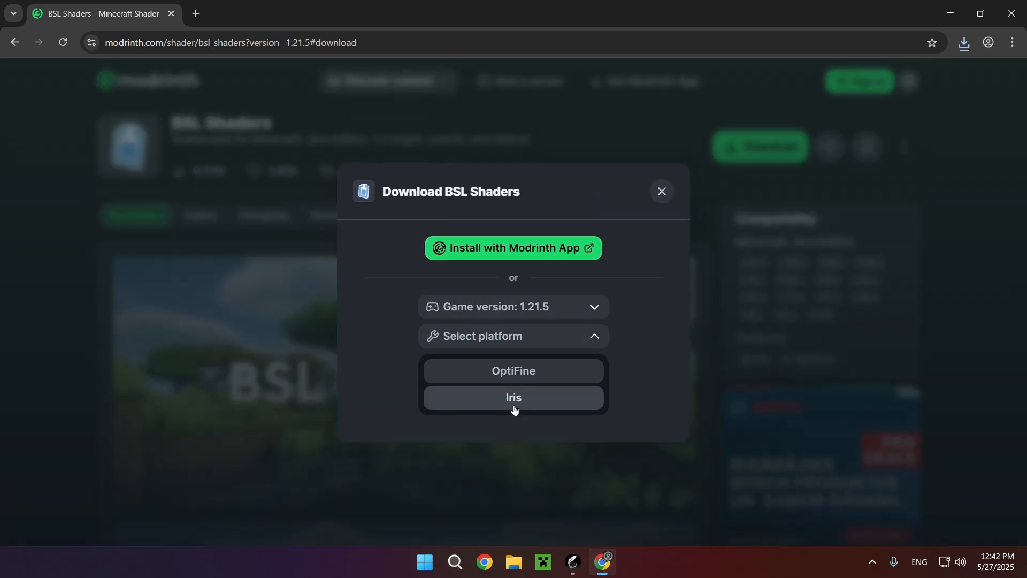
pyautogui.click(513, 398)
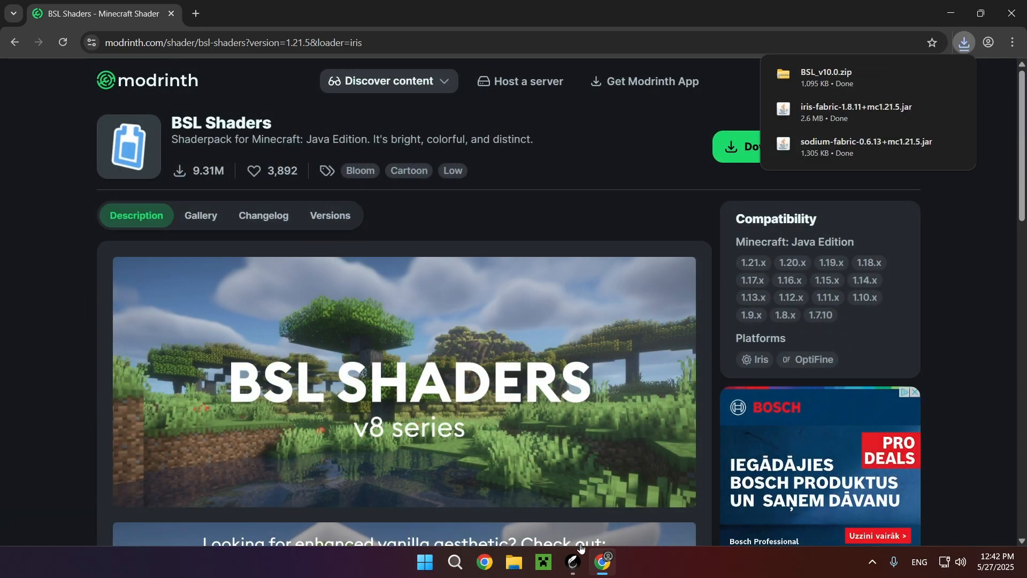
pyautogui.click(571, 566)
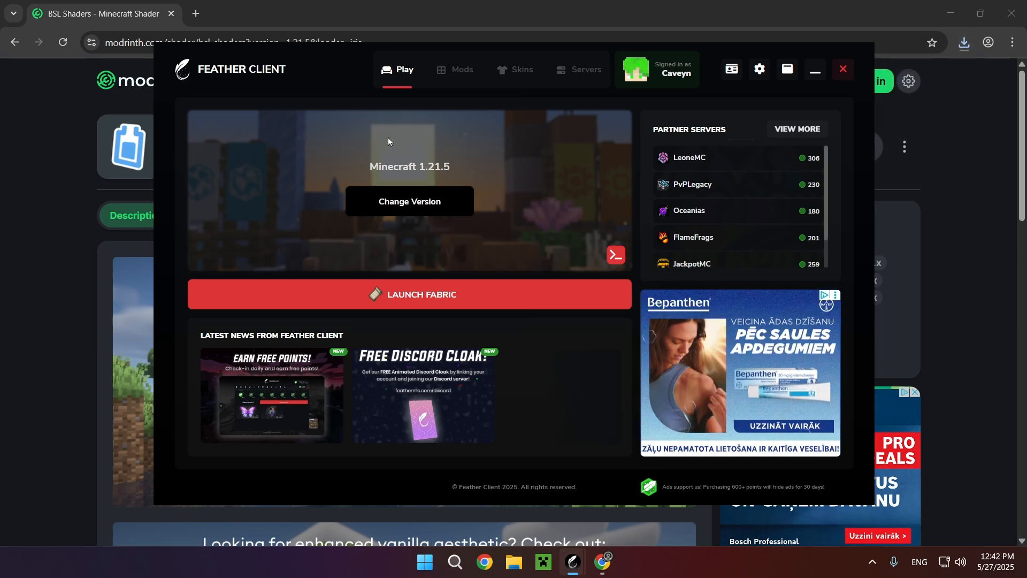
# - Open Feather Client's Mods section to add the Iris and Sodium jars
pyautogui.click(461, 70)
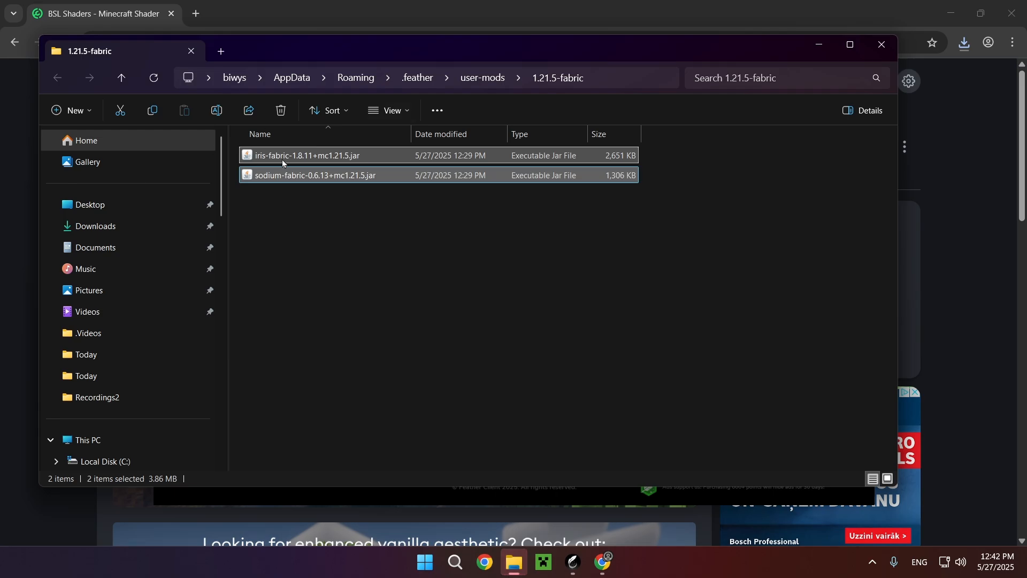
# - Close the mods folder window to see Iris and Sodium enabled
pyautogui.click(96, 226)
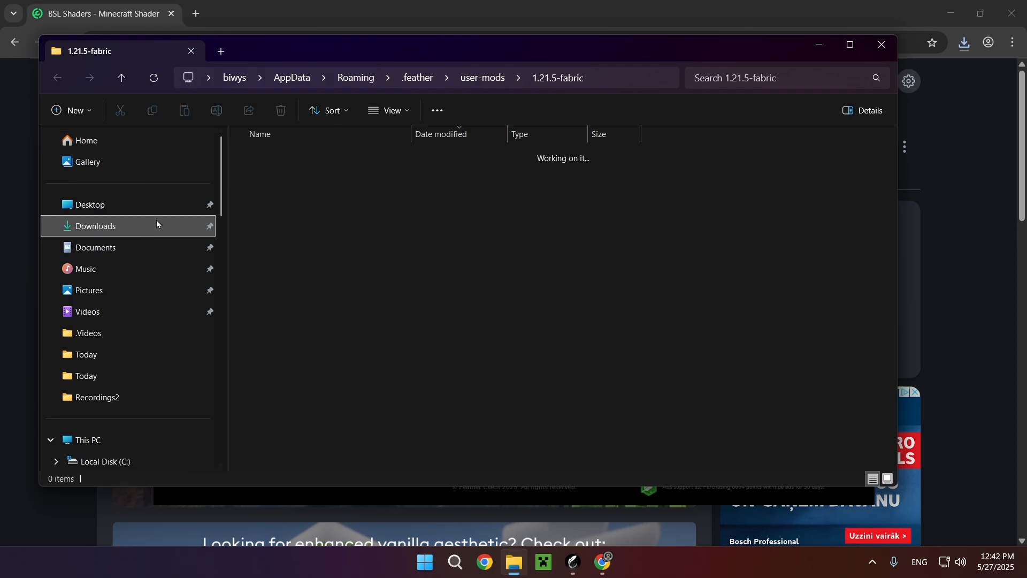
pyautogui.click(96, 226)
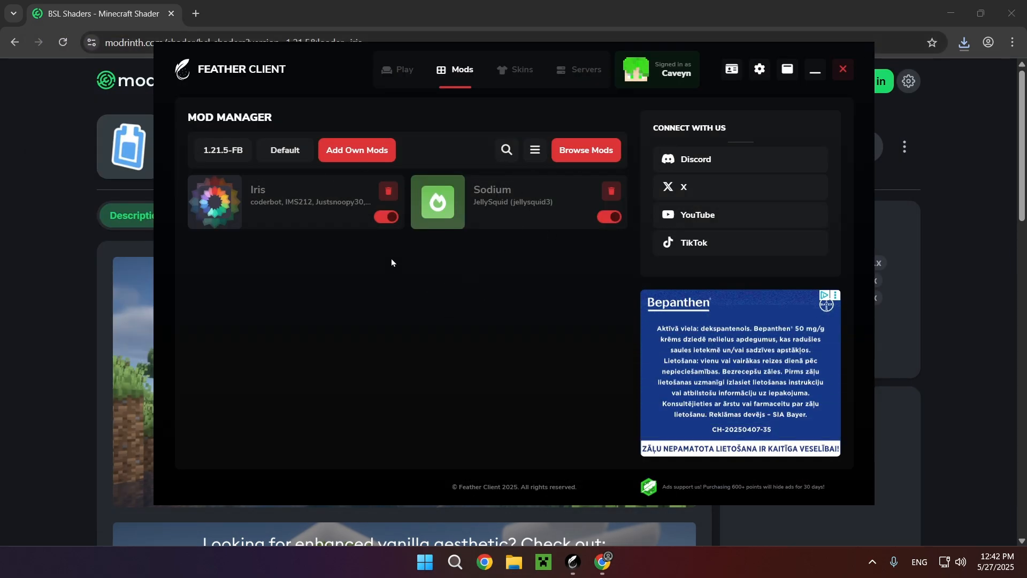
# - Launch Minecraft 1.21.5 with Fabric from the Play tab
pyautogui.click(396, 69)
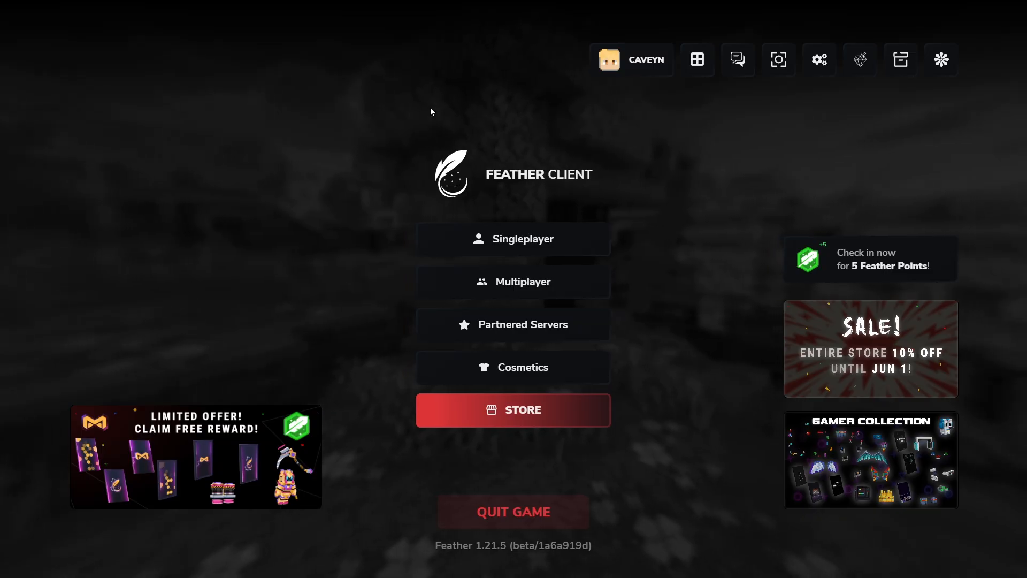
pyautogui.moveTo(484, 101)
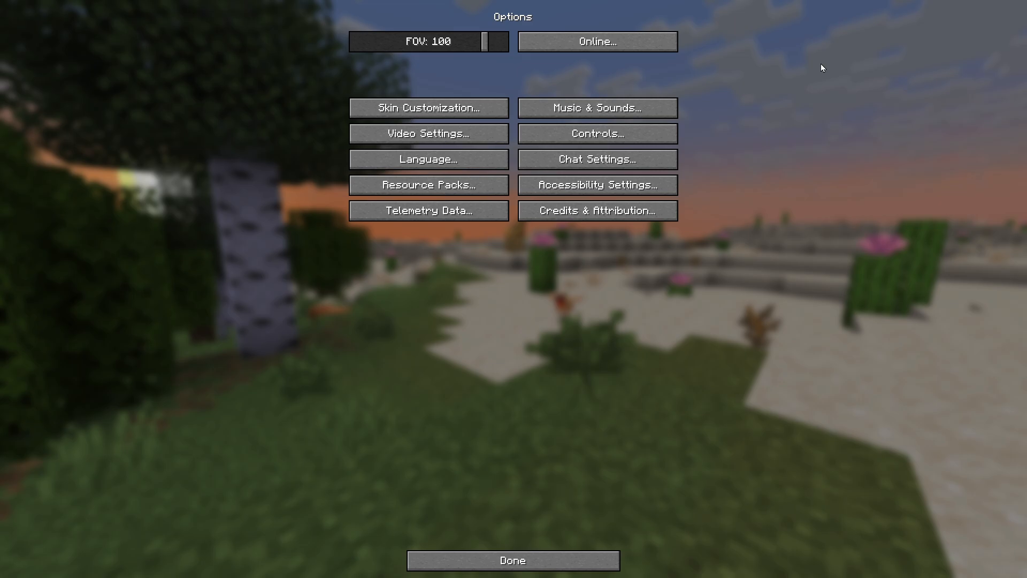
# - Check the Shader Packs tab in Video Settings, then exit to world selection
pyautogui.click(427, 134)
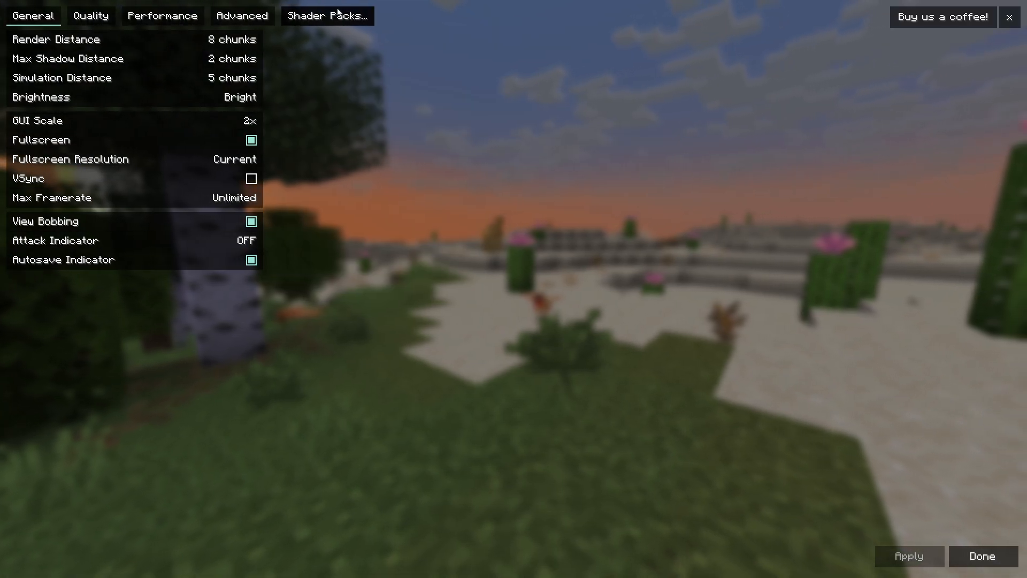
pyautogui.click(326, 15)
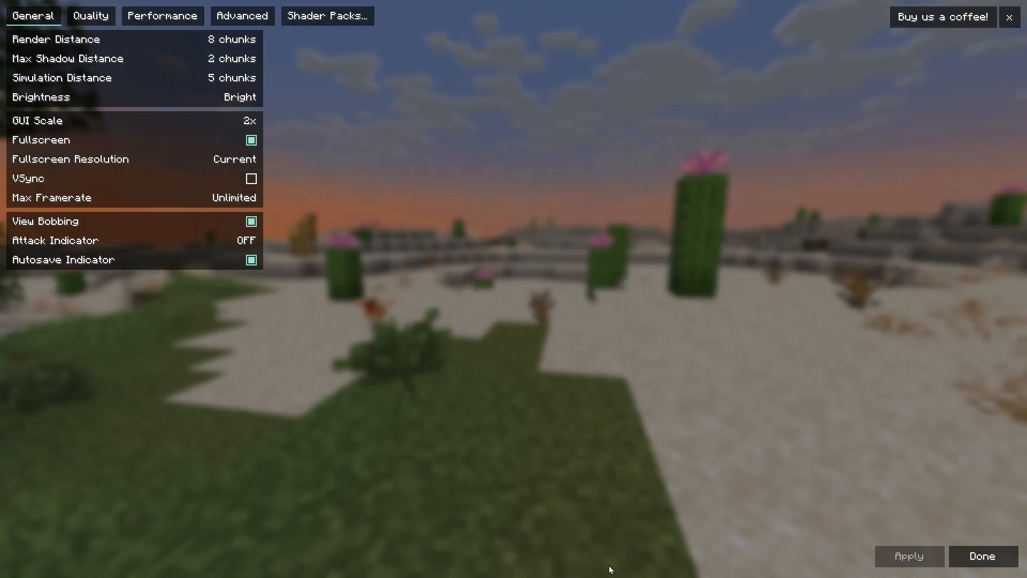
pyautogui.click(981, 557)
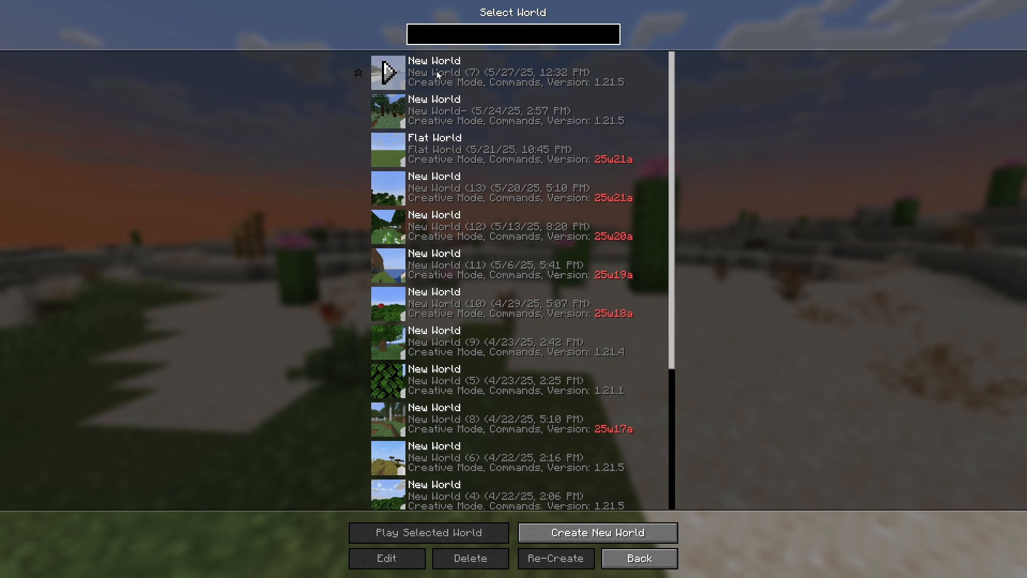
# - Play New World (7) to see the snowy taiga with BSL shader lighting
pyautogui.click(428, 532)
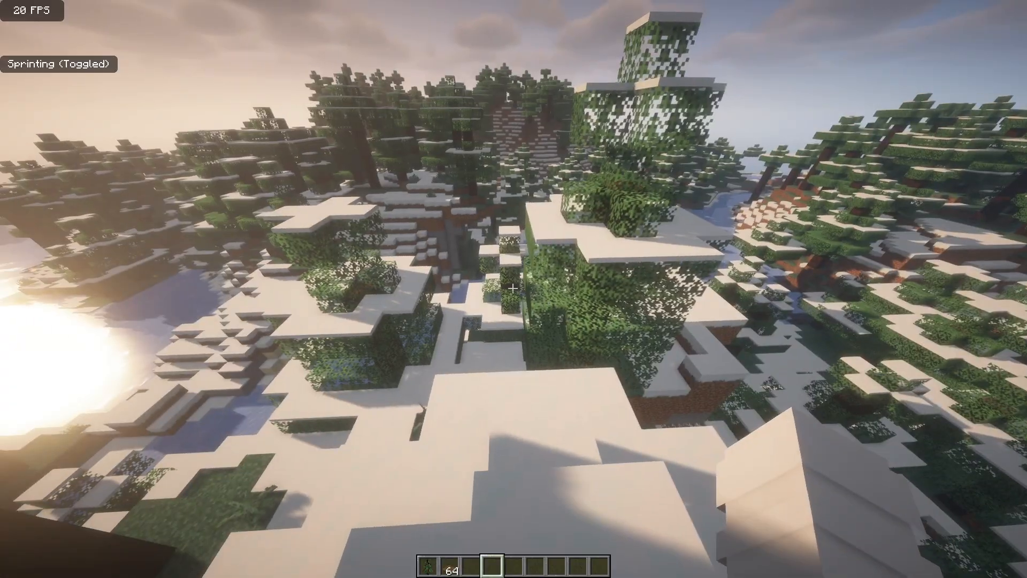
pyautogui.moveTo(513, 289)
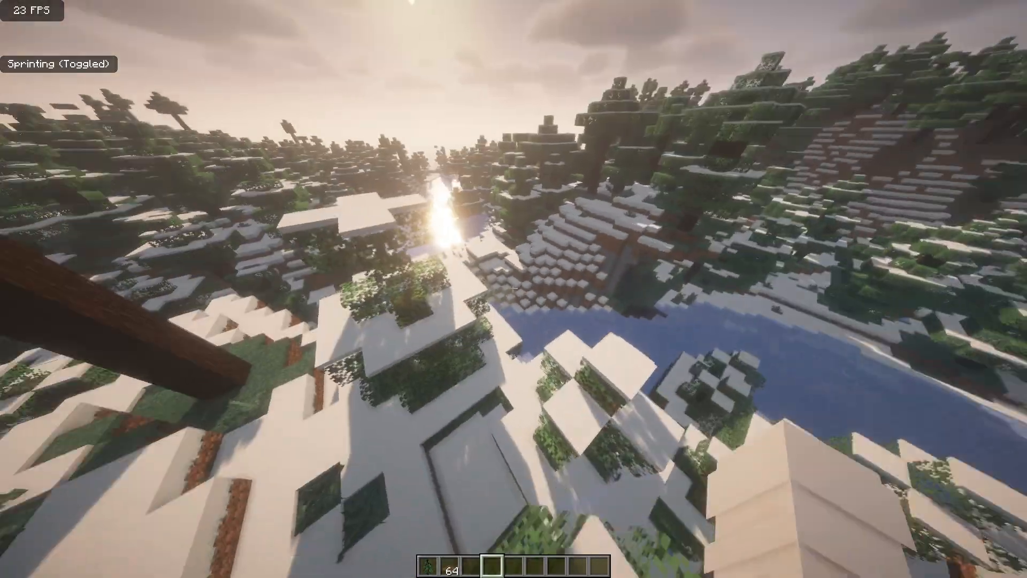